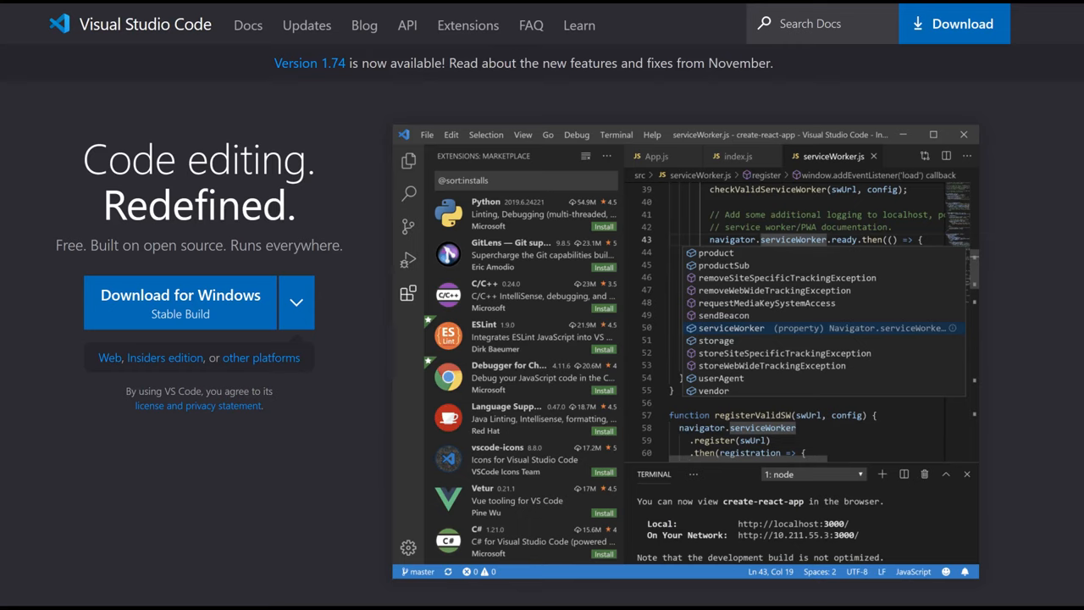
Scroll down the VS Code homepage before heading to the Visual Studio 2022 page.
scroll("down", 3)
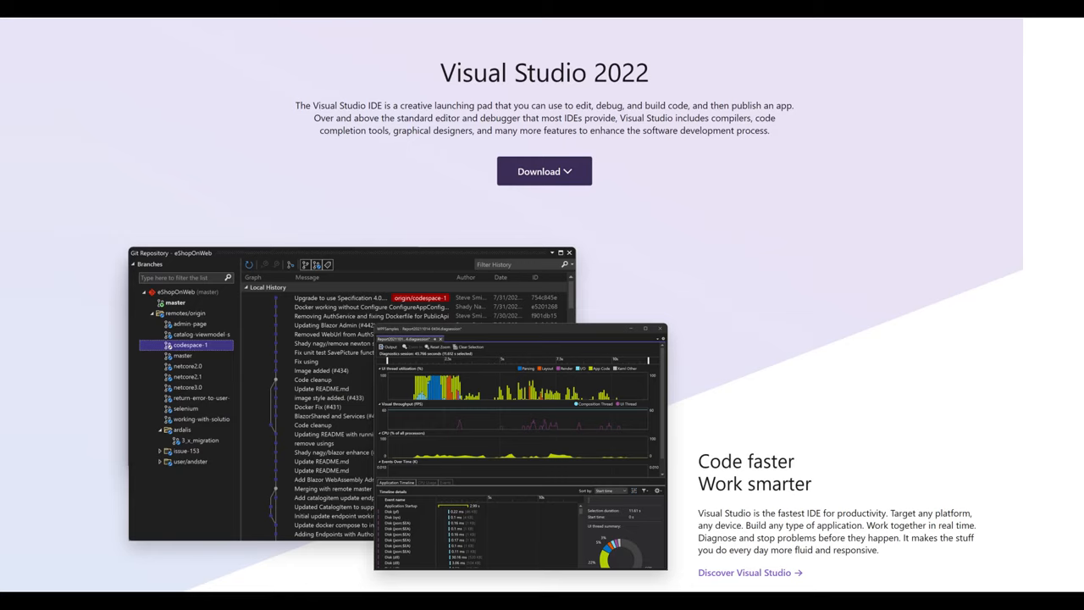
Scroll down the Visual Studio 2022 product page.
scroll("down", 3)
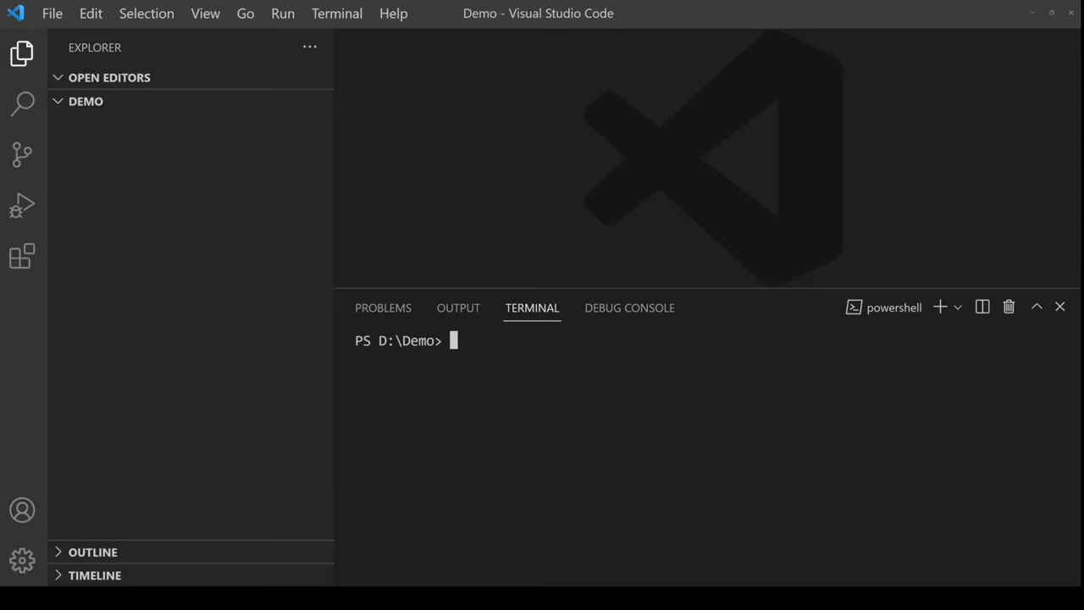
Search the Extensions marketplace for C# and open Microsoft's C# extension to install it.
left_click(22, 256)
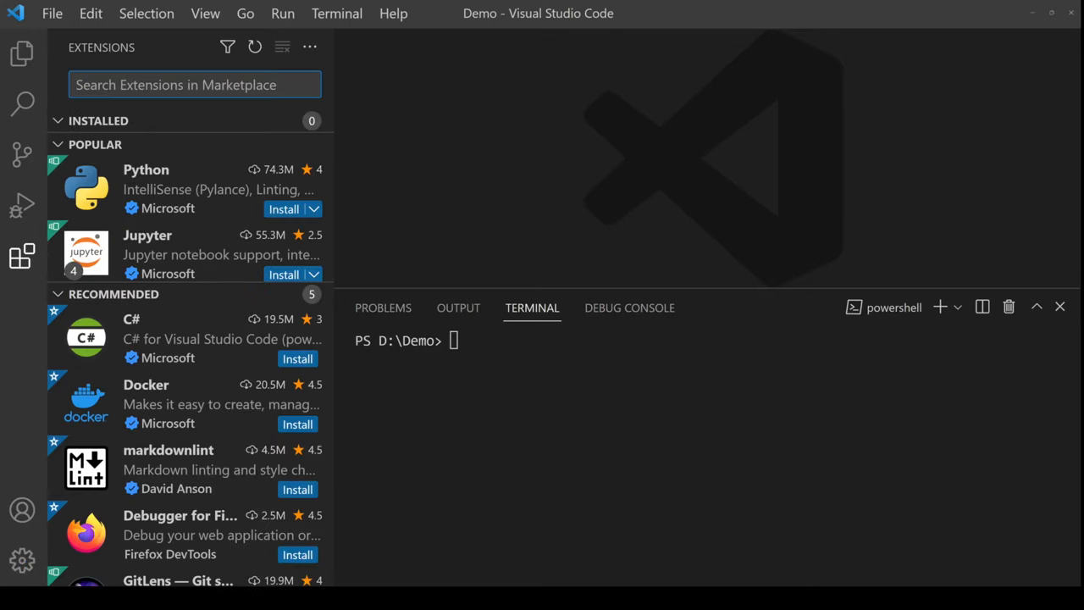
type("C#")
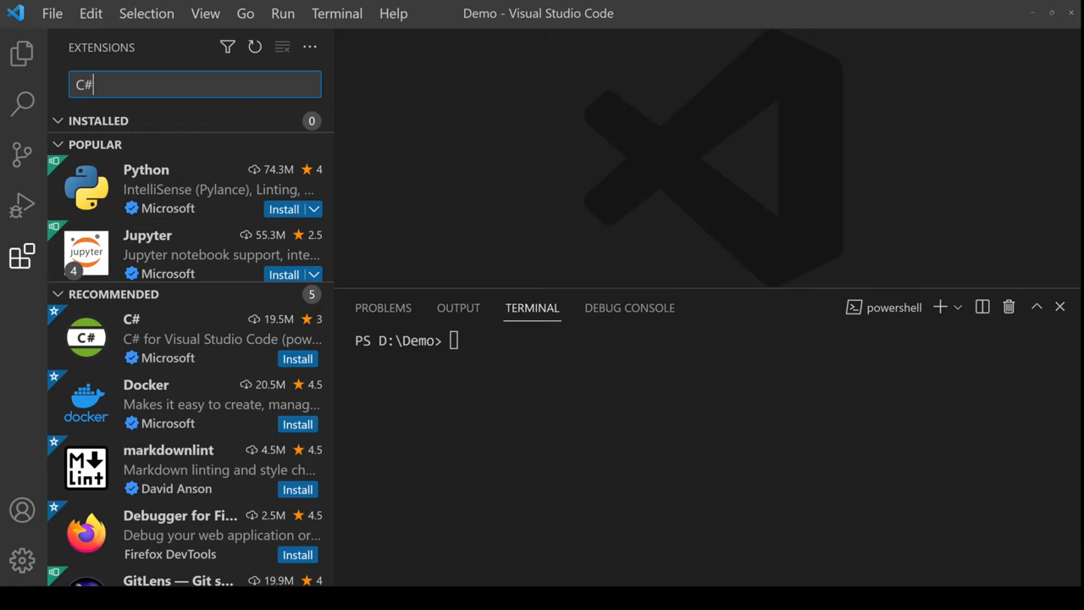
type("C#")
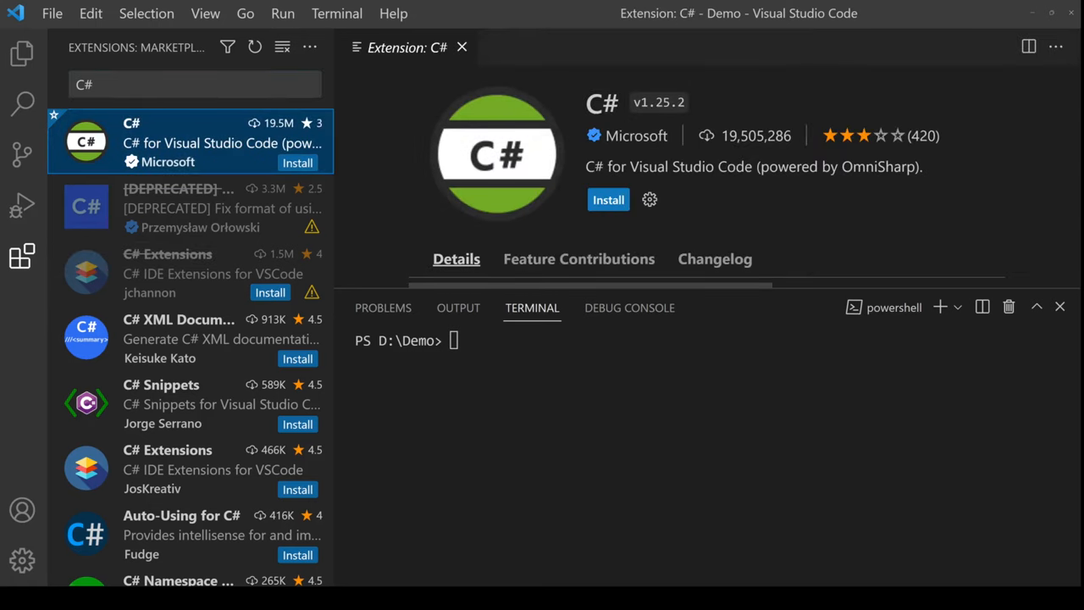
left_click(608, 199)
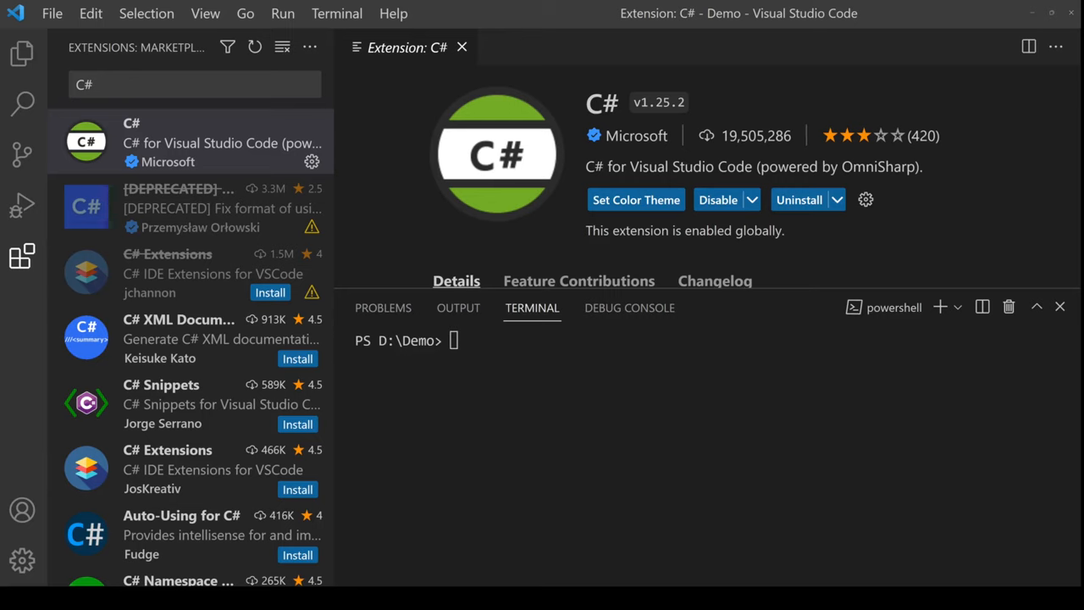
Run dotnet new sln -n Example and dotnet new console -o ./ExampleConsole in the terminal.
type("dotnet new sln -n Example")
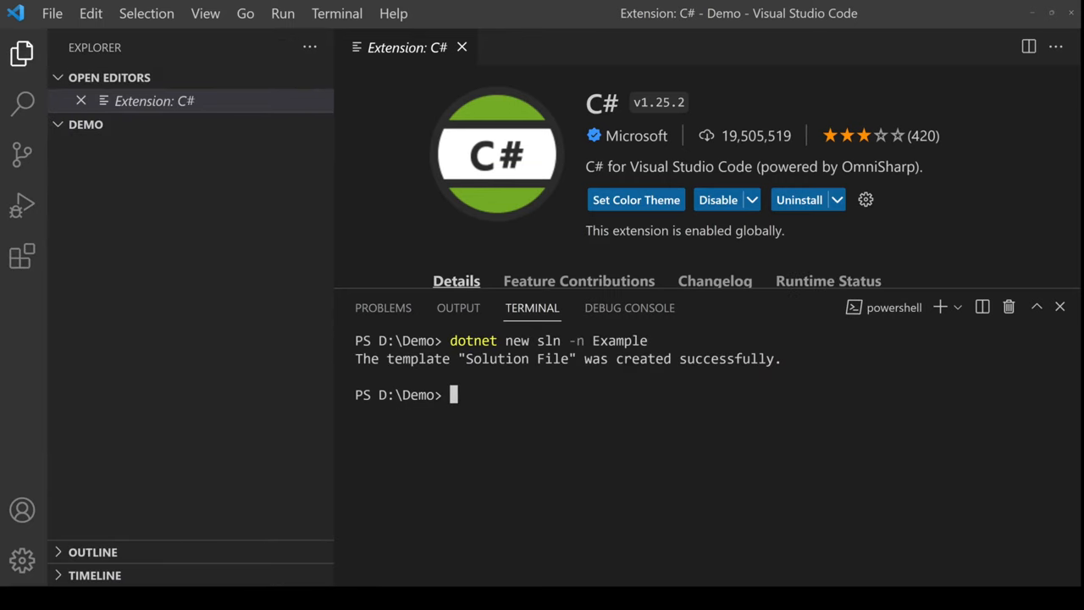
type("dotnet new console -o ./ExampleConsole")
type("dotnet sln add ./ExampleConsole")
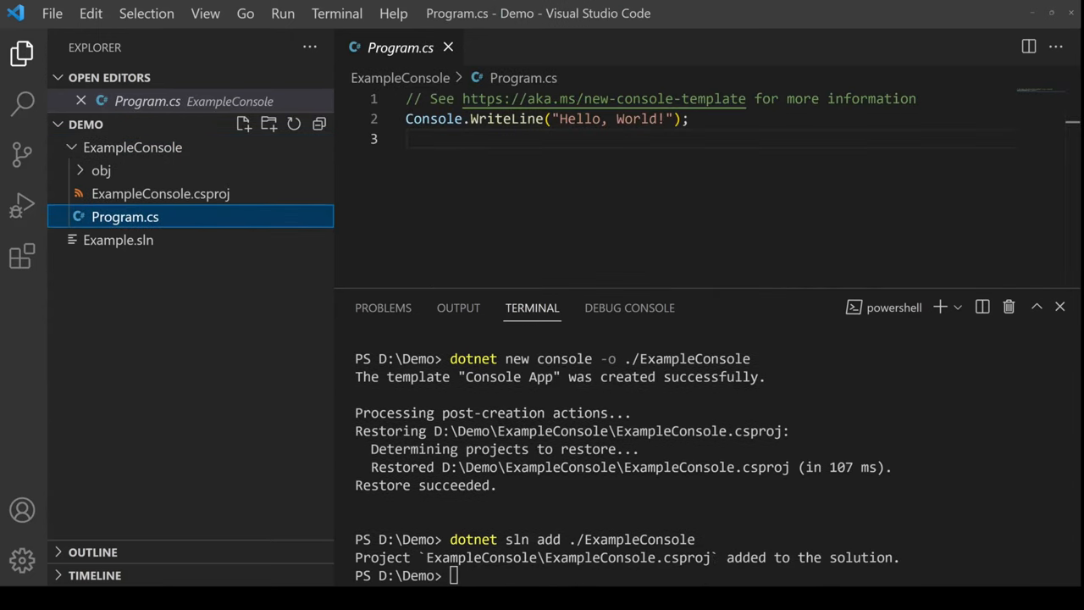
triple_click(546, 118)
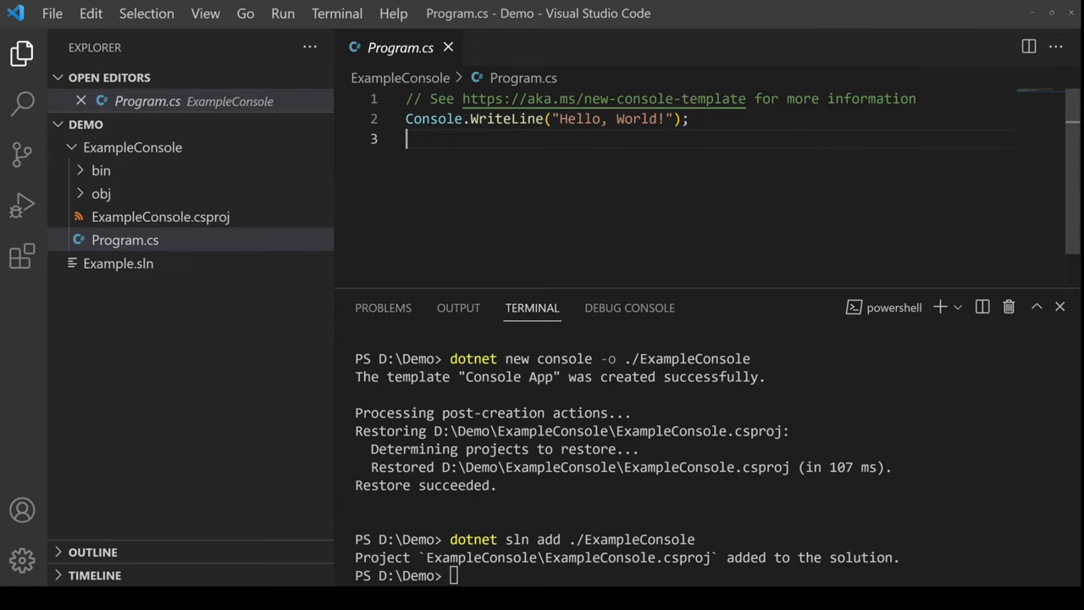
mouse_move(22, 204)
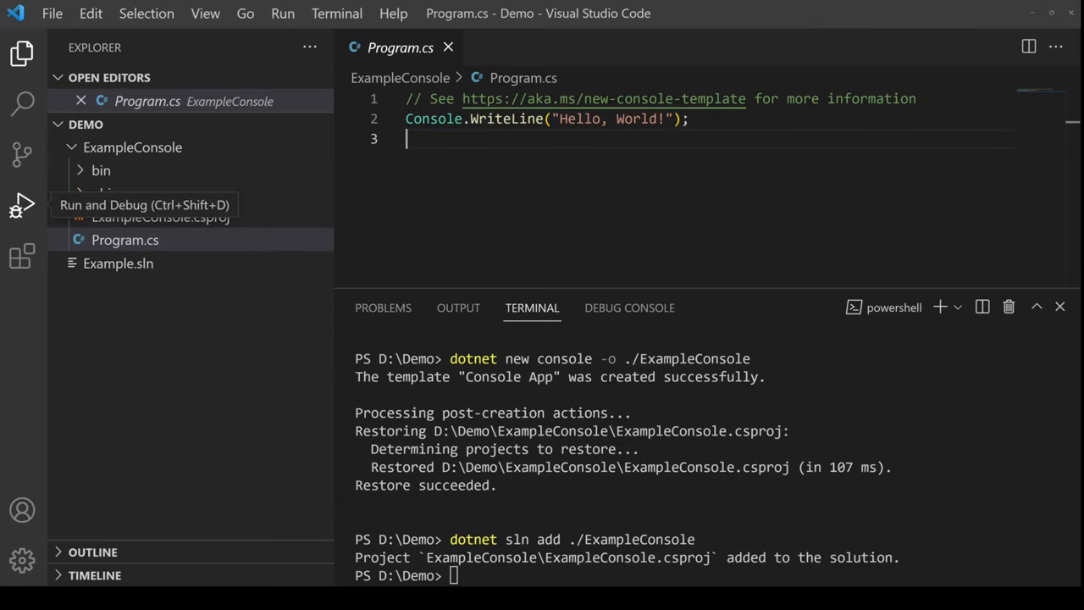
Generate the .NET launch configuration, then view tasks.json in the .vscode folder.
left_click(21, 204)
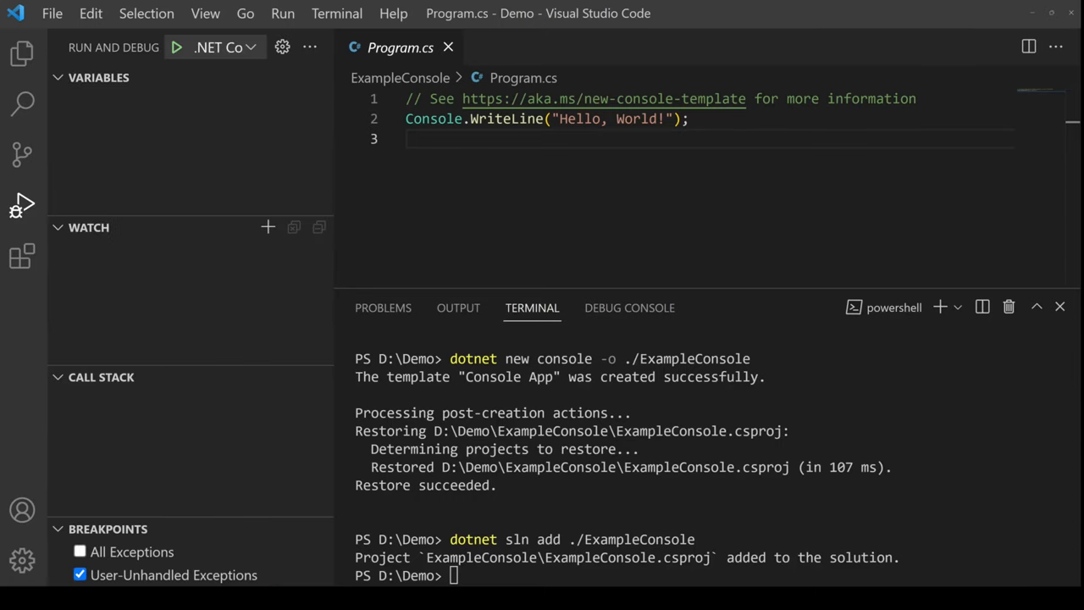
left_click(22, 53)
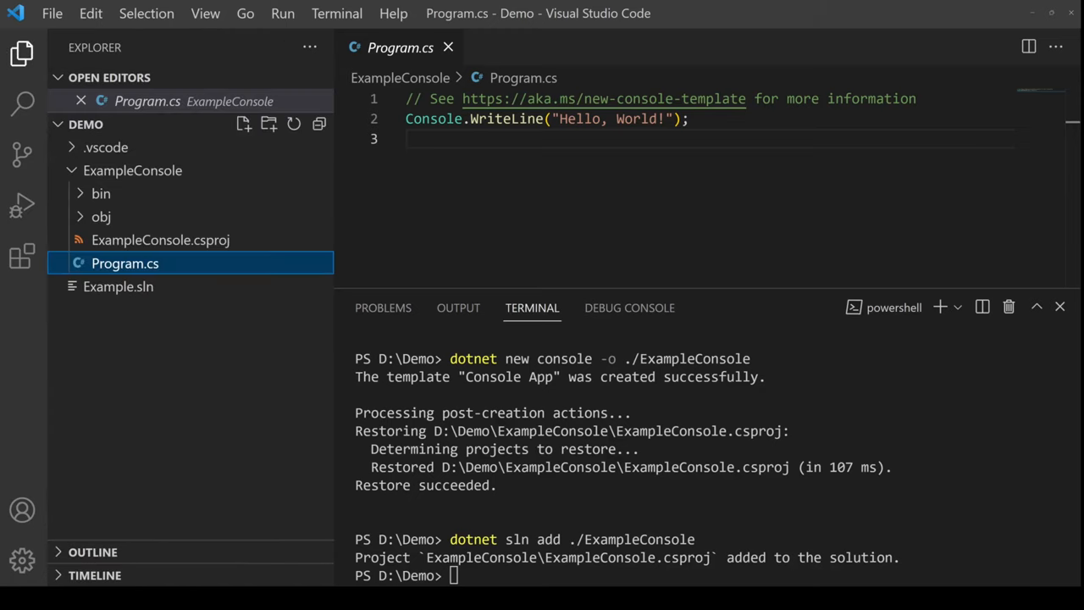
left_click(105, 147)
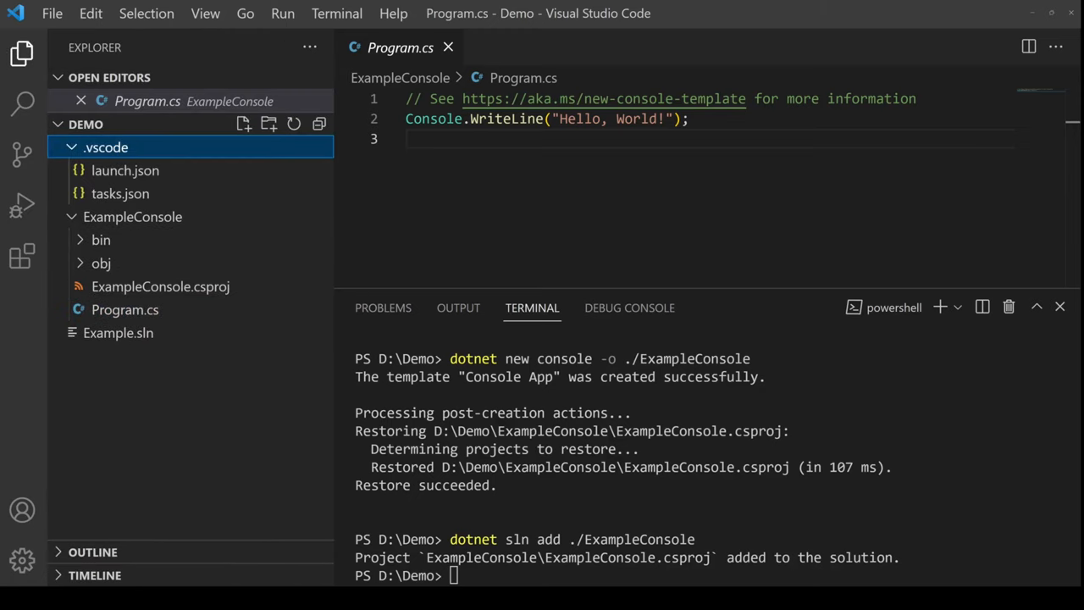
left_click(120, 193)
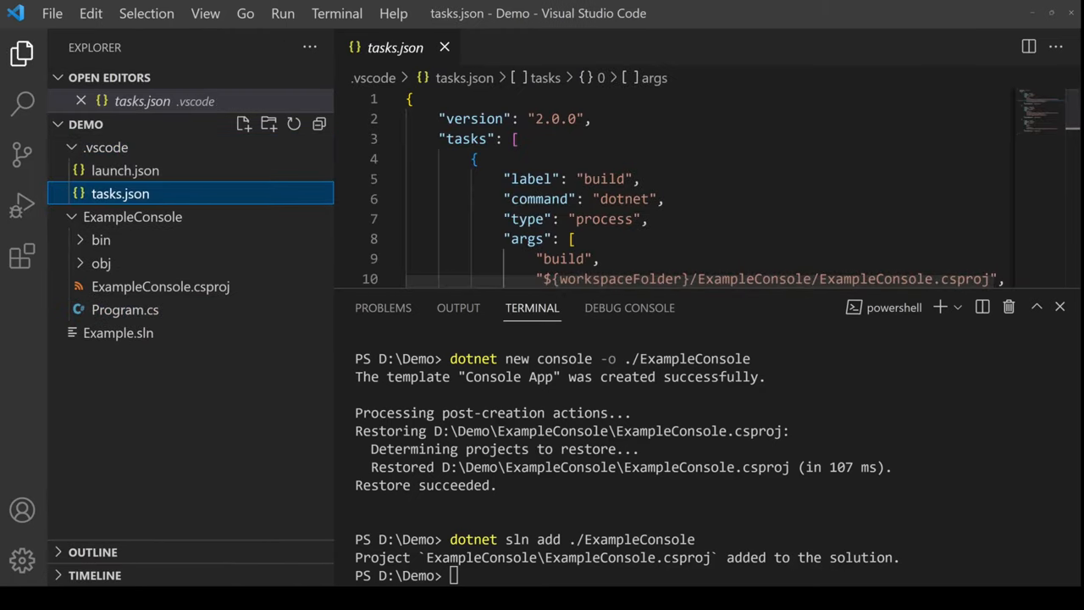
left_click(124, 170)
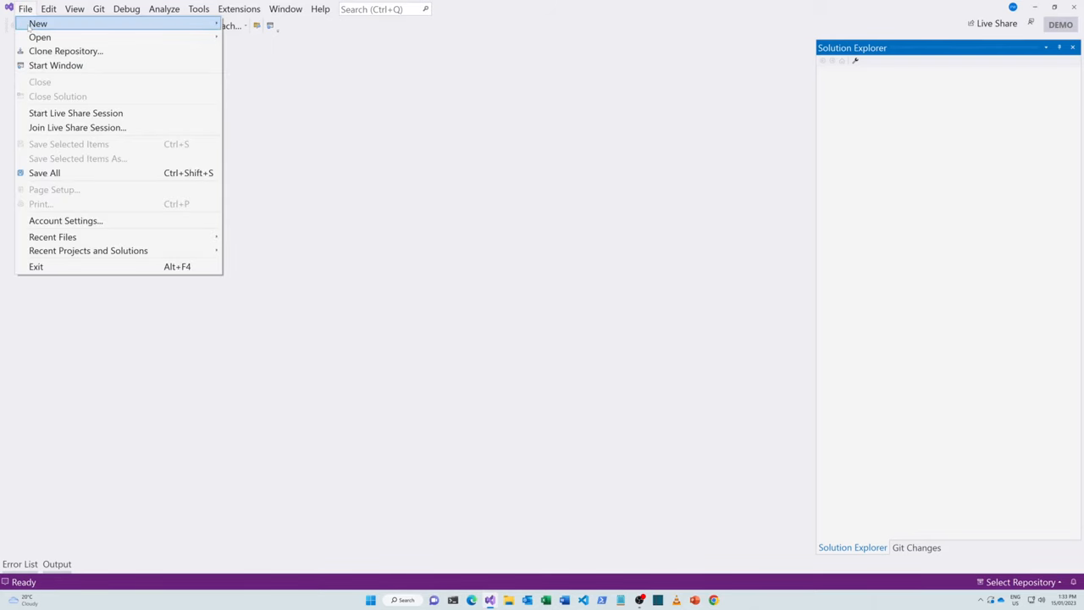
mouse_move(38, 24)
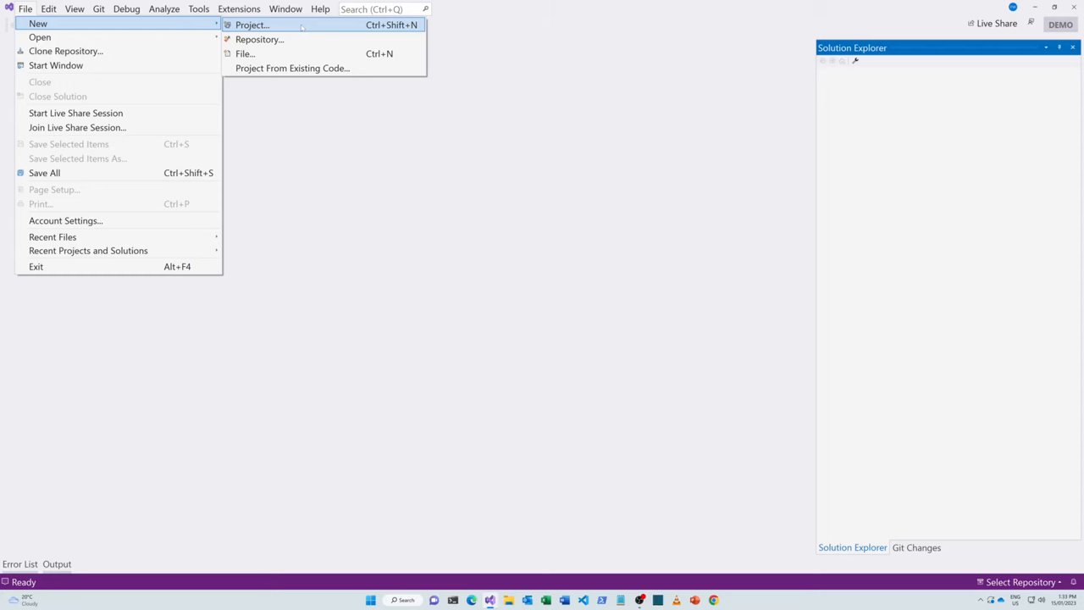
Create a new Console App project on .NET 6.0, keeping the default name.
left_click(251, 24)
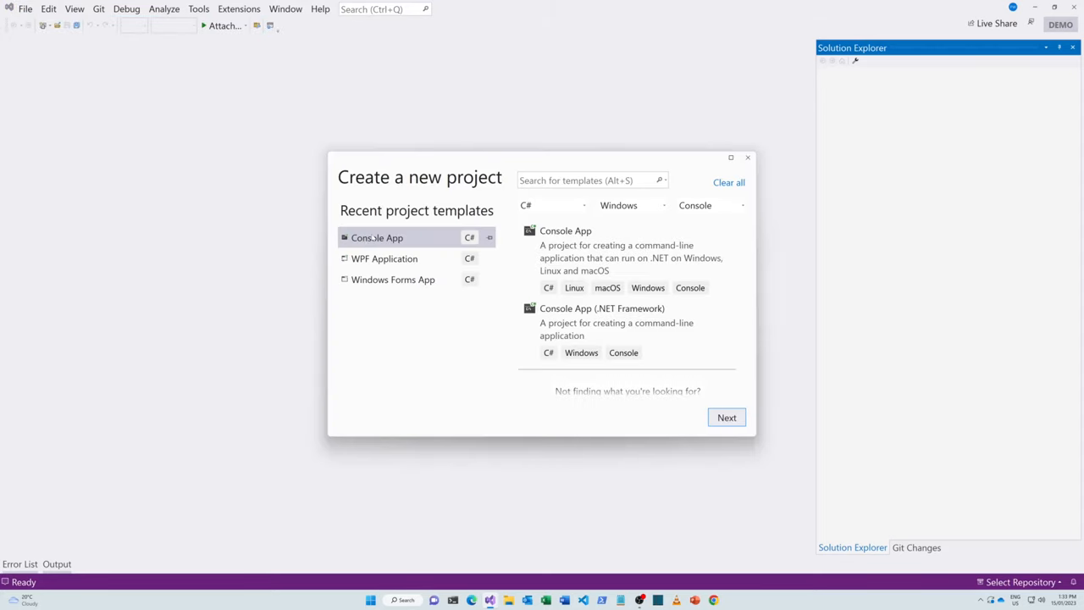
left_click(610, 250)
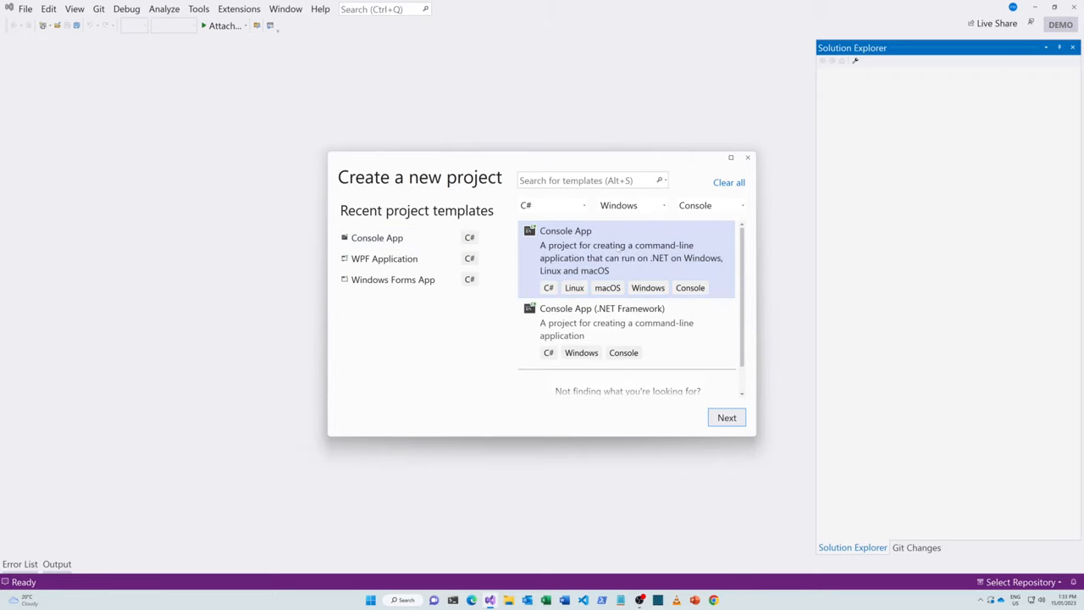
left_click(726, 416)
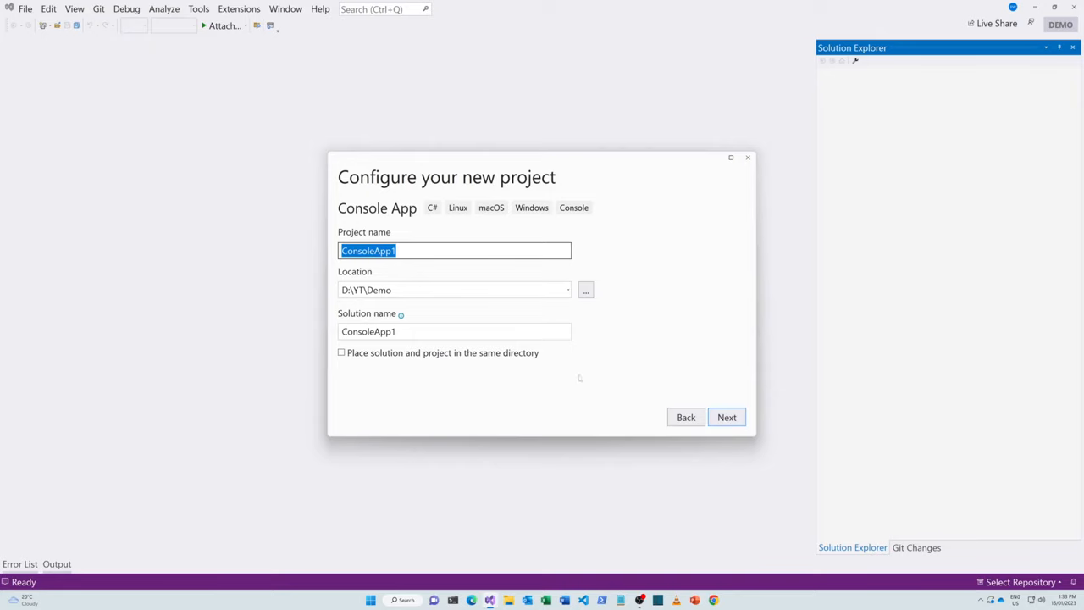
left_click(725, 416)
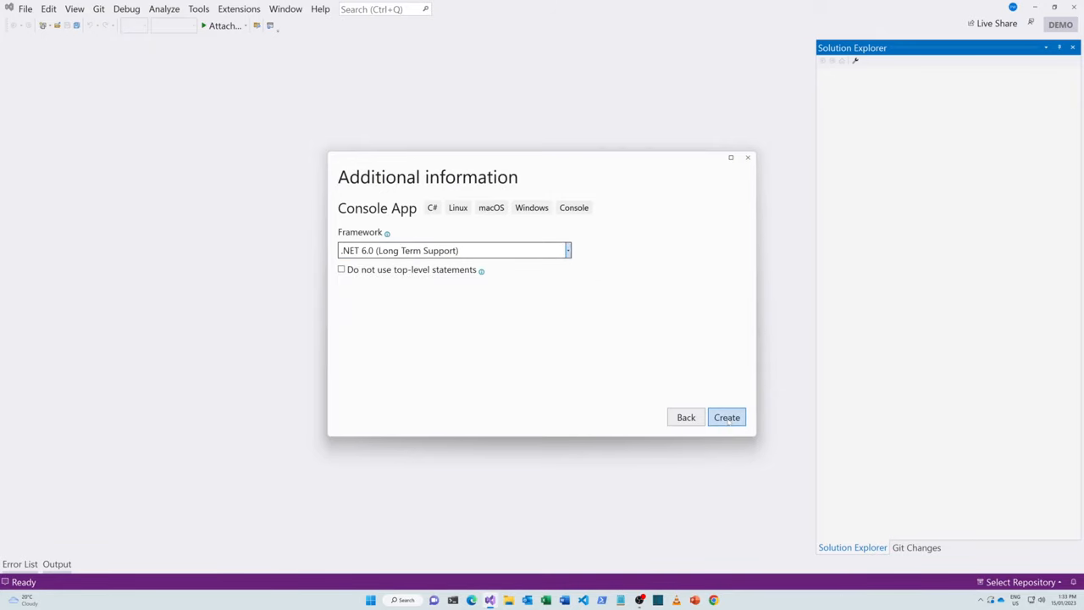
left_click(726, 417)
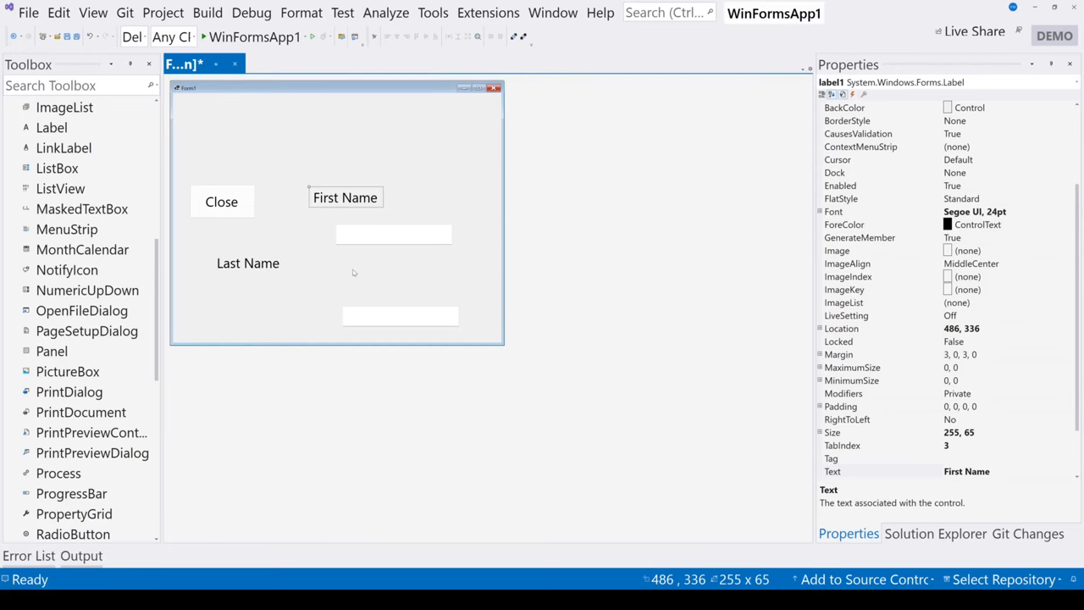
Drag First Name to the top left, Last Name below it, and reposition the lower text box.
left_click_drag(345, 197, 225, 120)
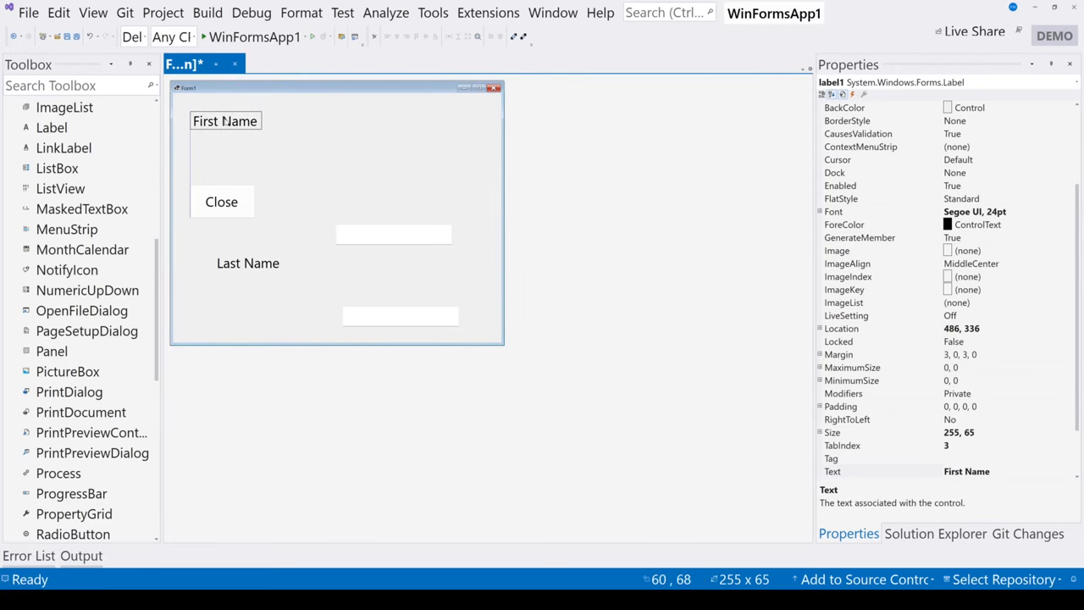
left_click_drag(248, 263, 225, 150)
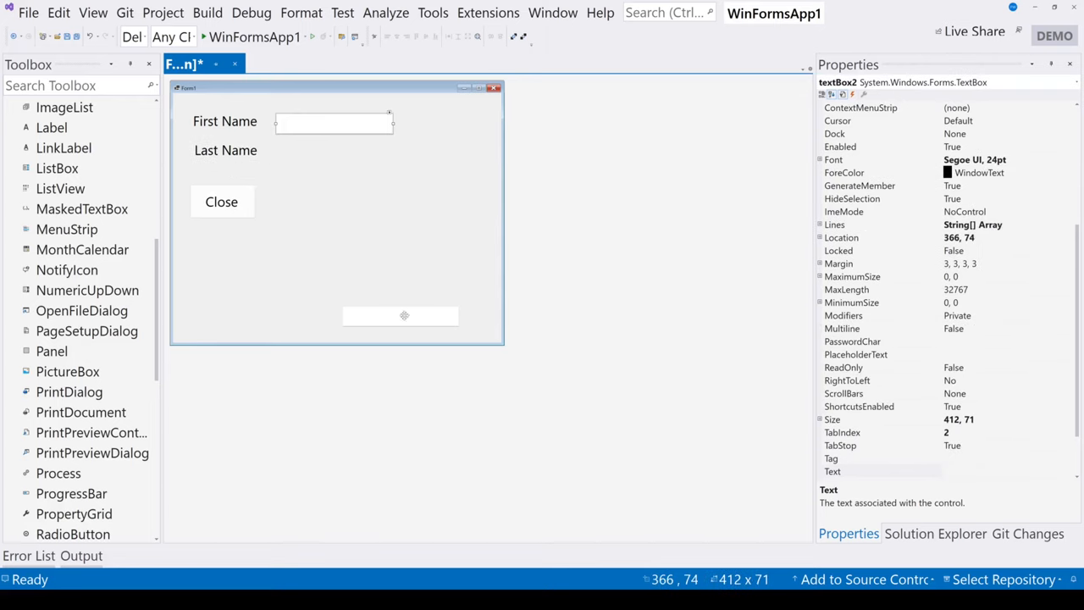
left_click(221, 202)
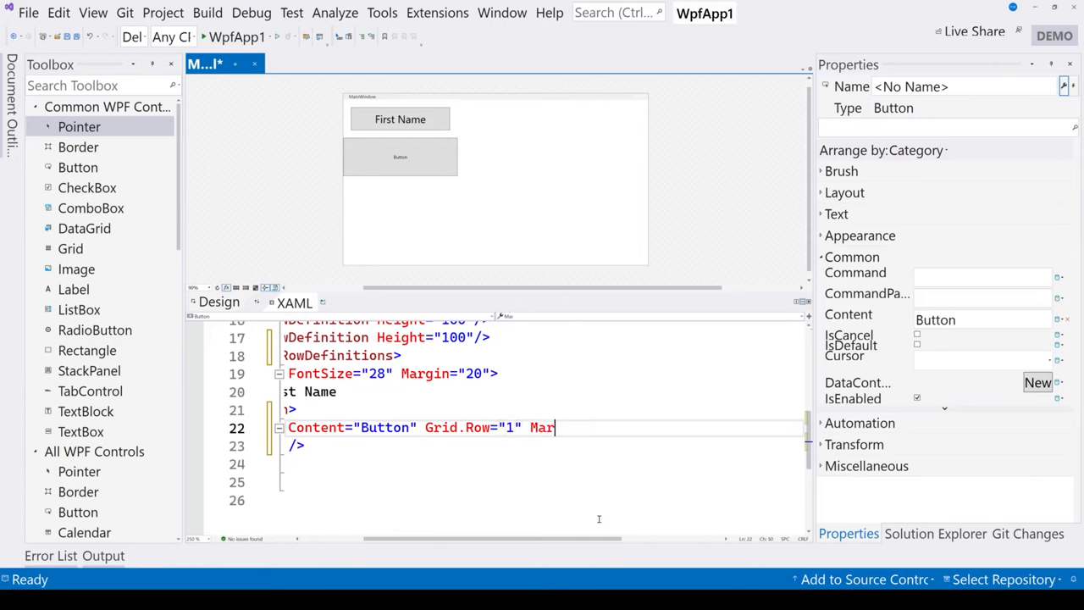
Add Margin="20" to the second Button in XAML and set its content to Last Name.
type("gin=\"20\">")
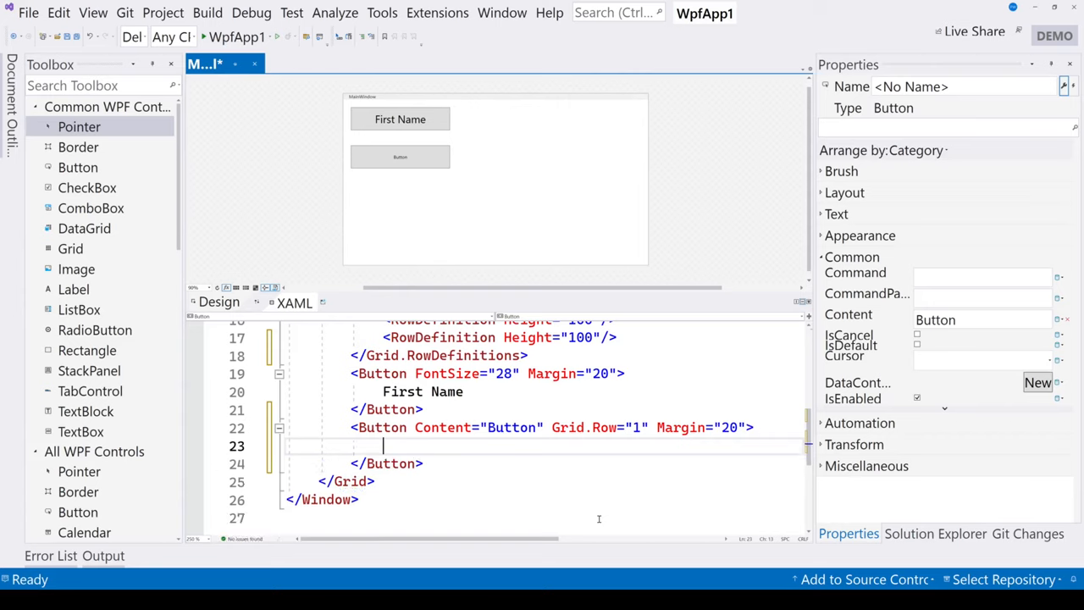
type("Last Name")
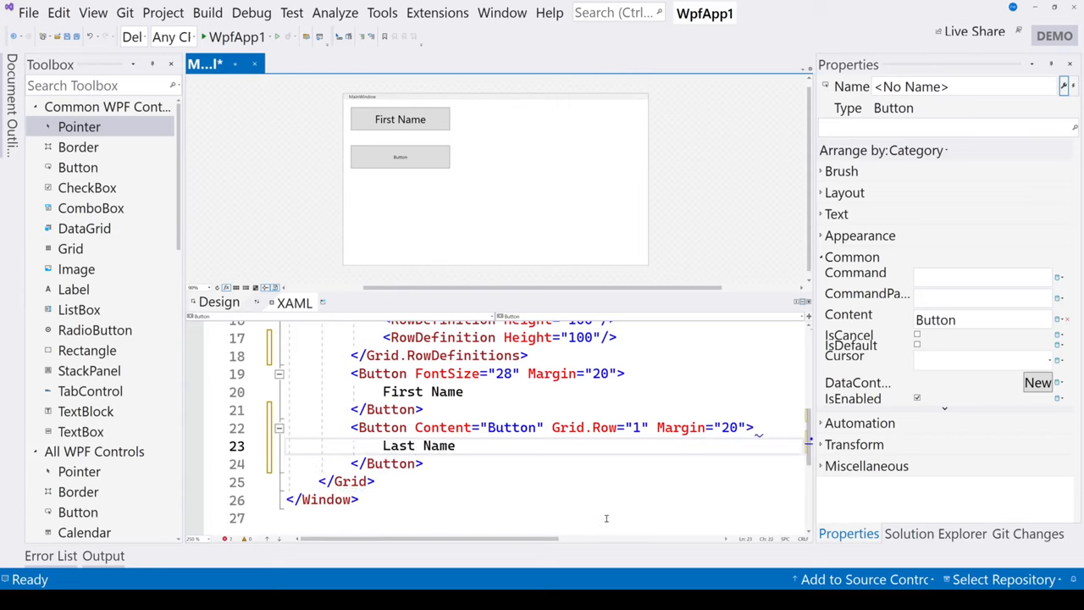